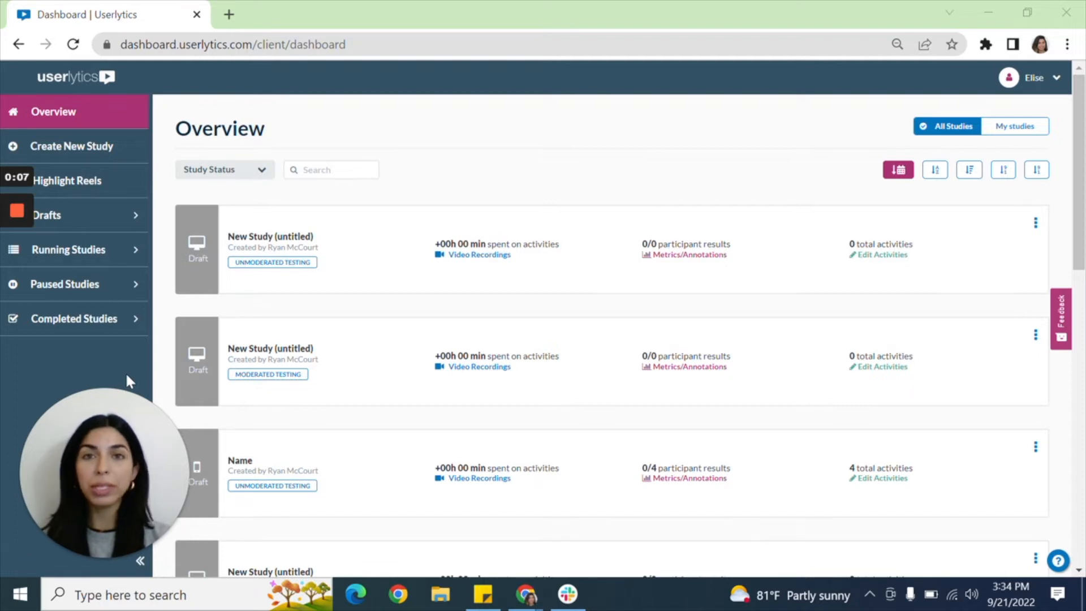
mouse_move(199, 204)
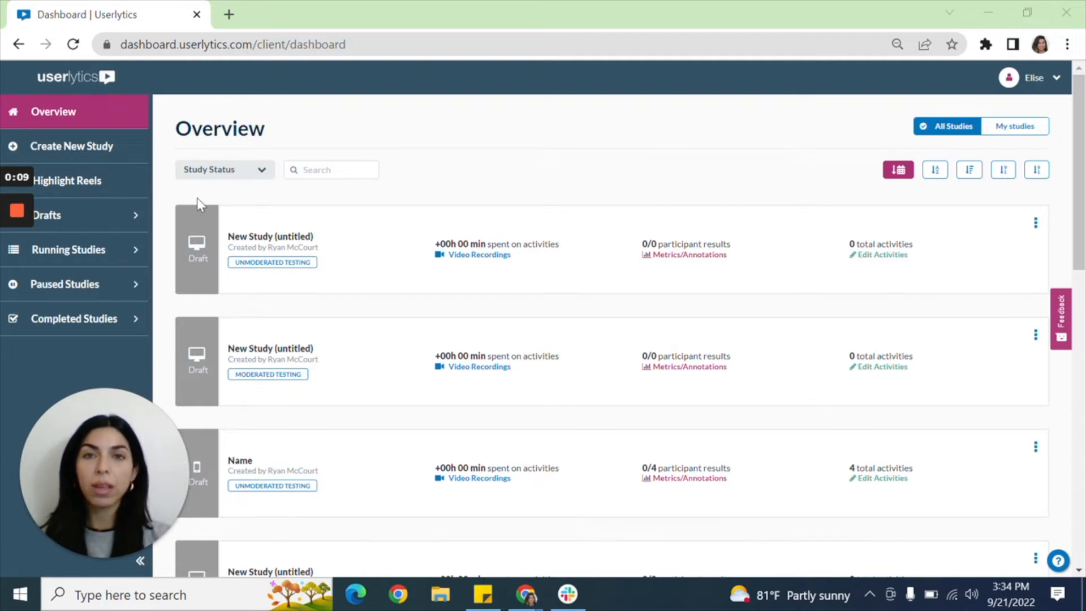
mouse_move(128, 83)
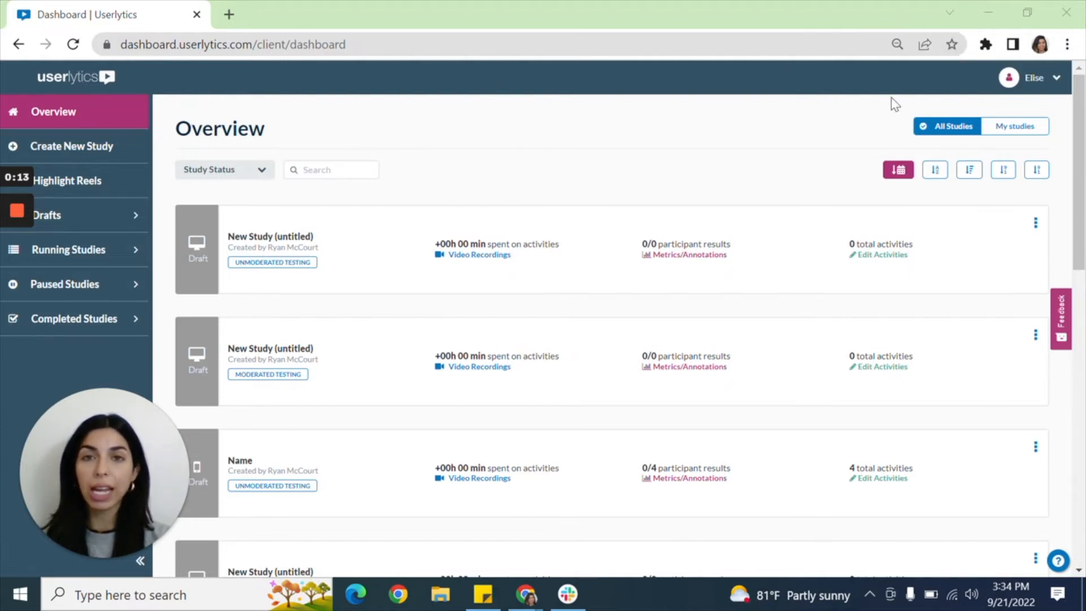
mouse_move(406, 119)
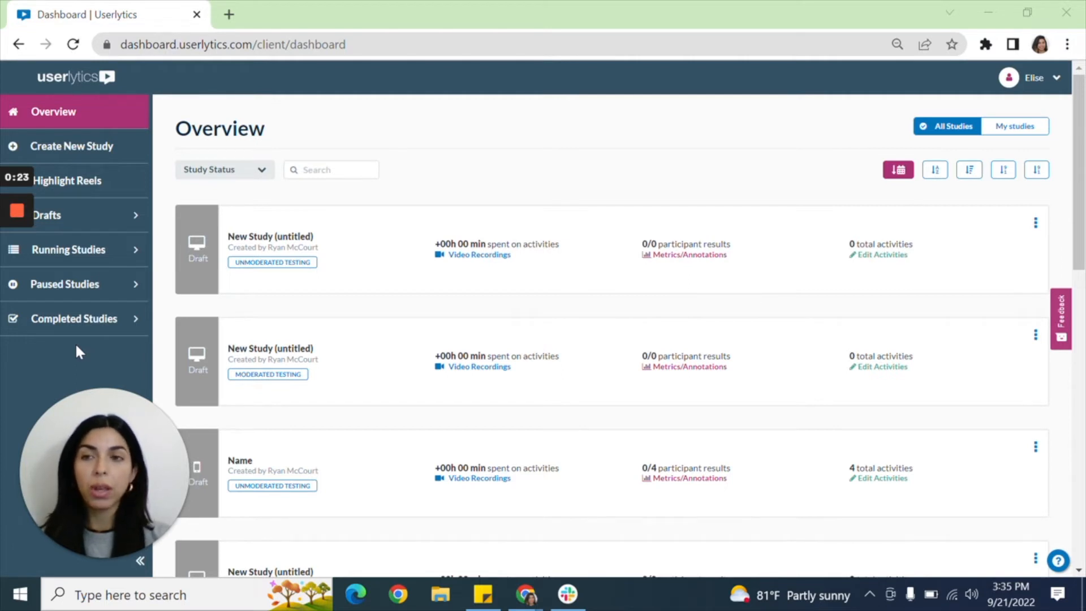
mouse_move(82, 253)
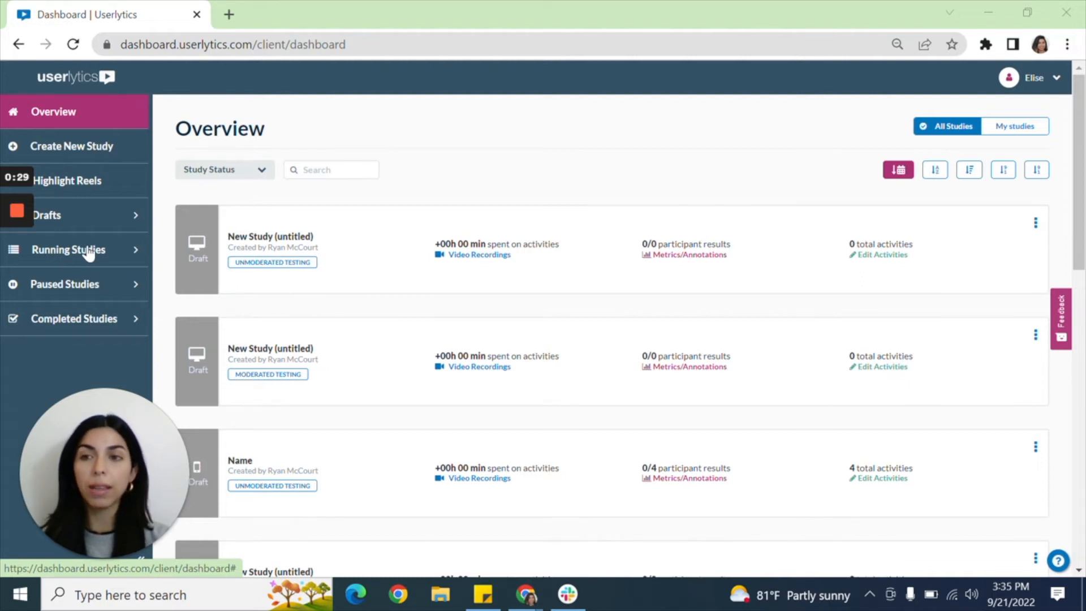
Step: Expand Running Studies in the sidebar to list the running studies
left_click(68, 249)
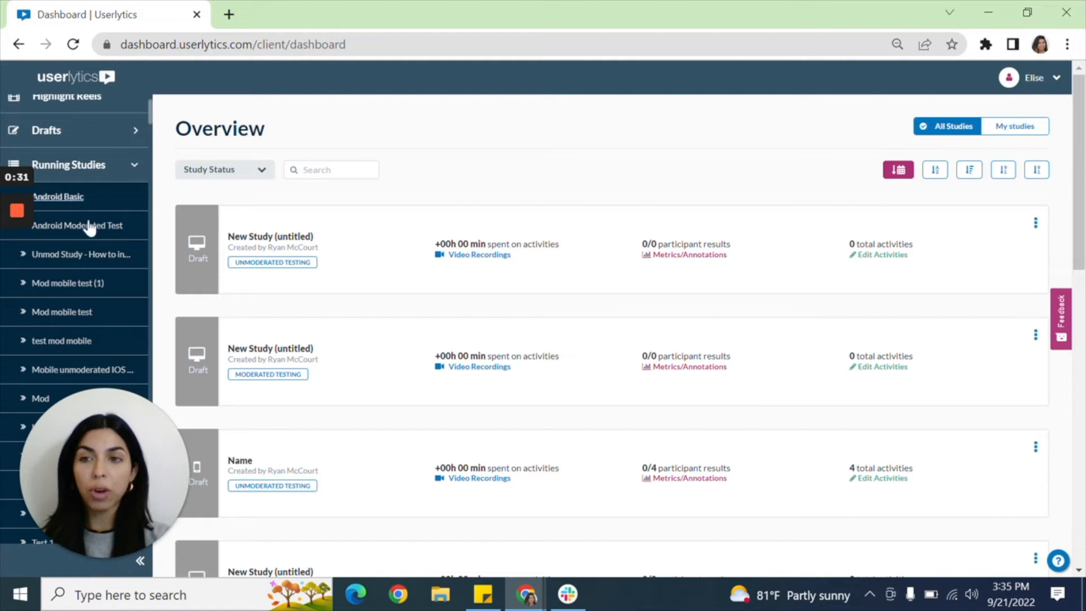
mouse_move(83, 203)
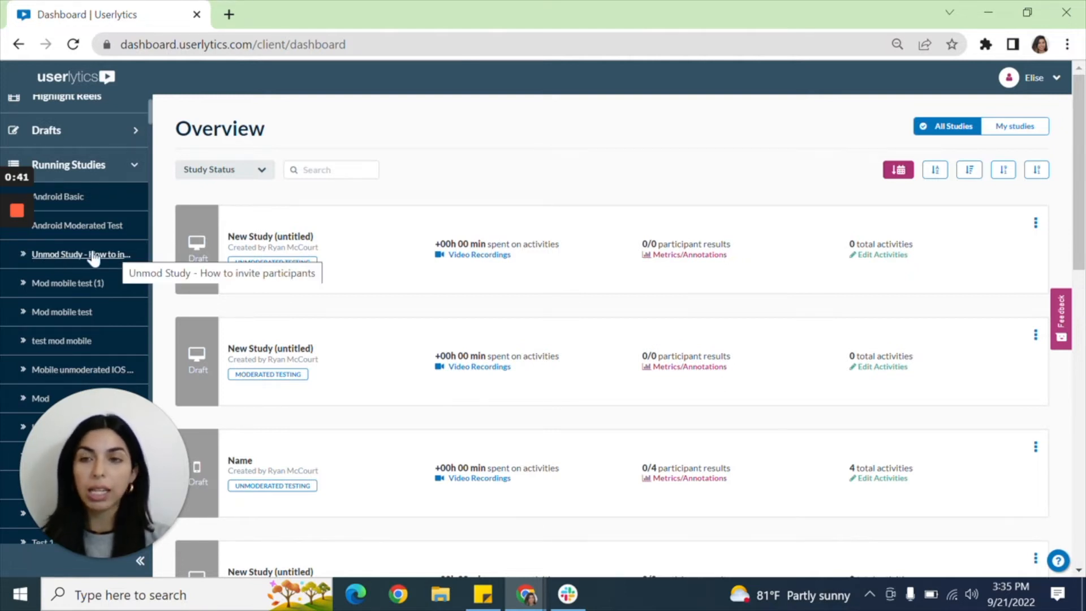
Step: Expand 'Unmod Study - How to invite participants' and choose its Collect Responses page
left_click(81, 254)
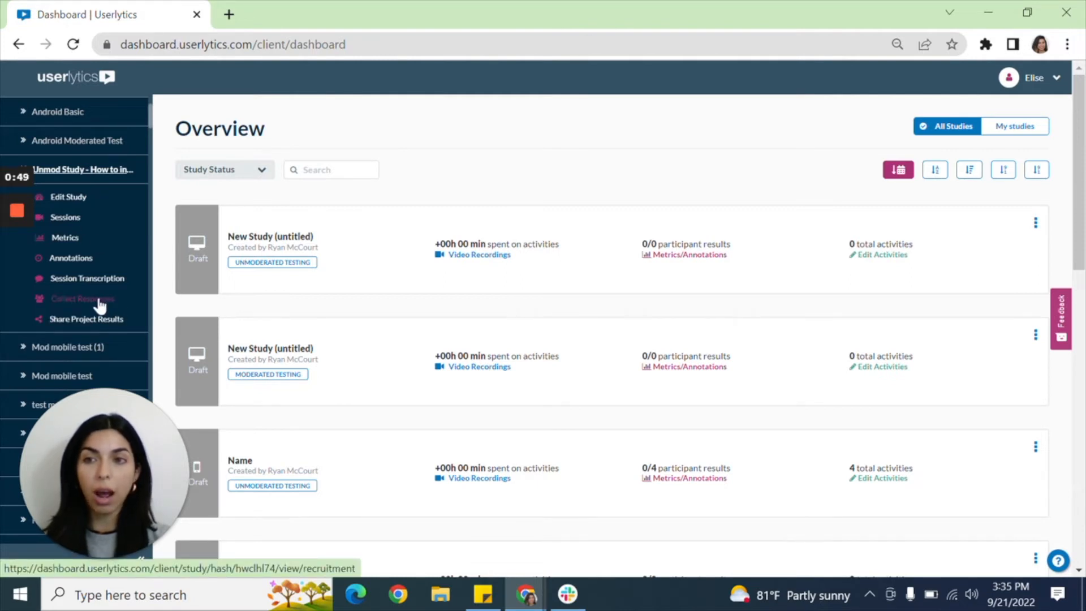
mouse_move(113, 304)
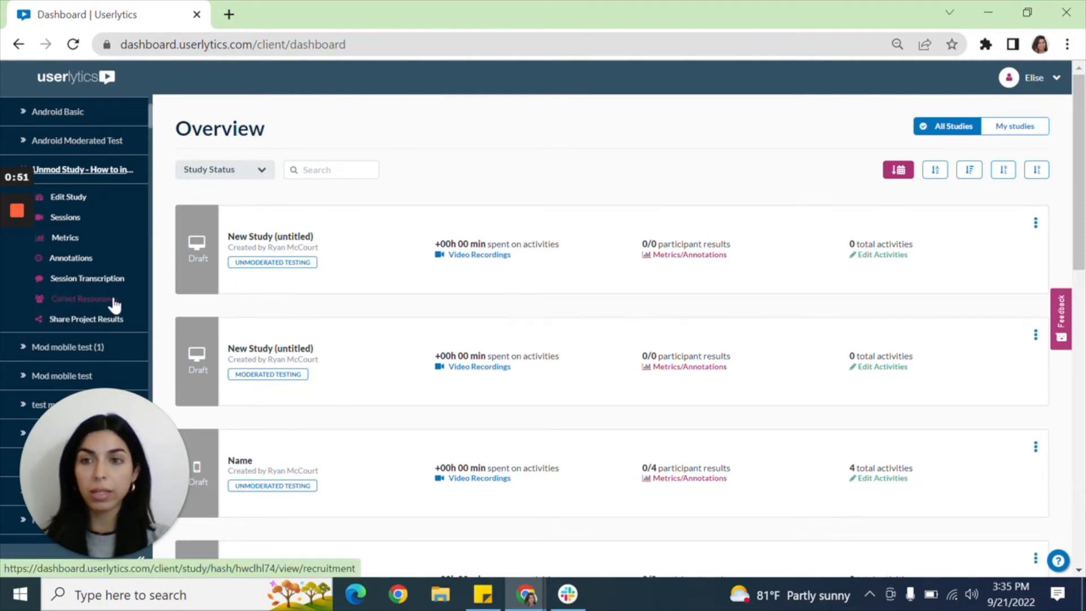
left_click(82, 299)
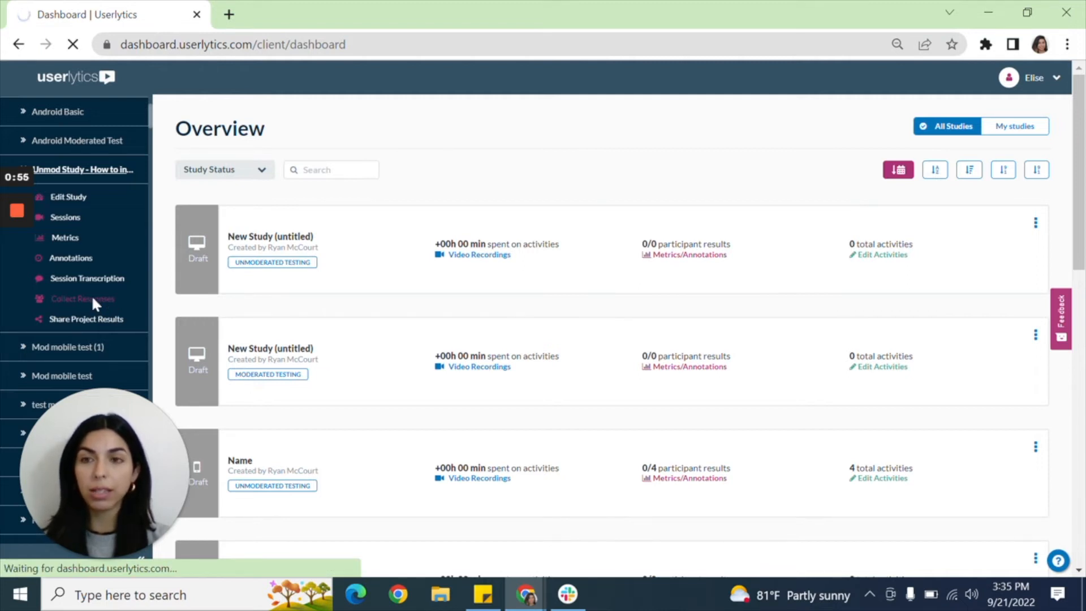
Step: Select Collect Responses again and let the Easy & Simple and Tracking links load
left_click(82, 299)
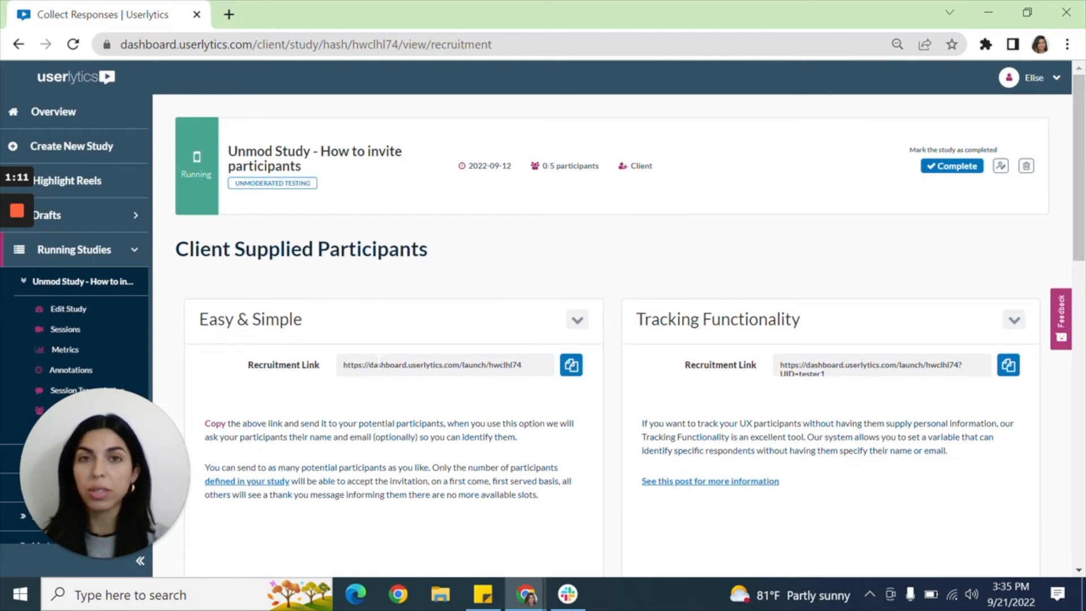
mouse_move(568, 399)
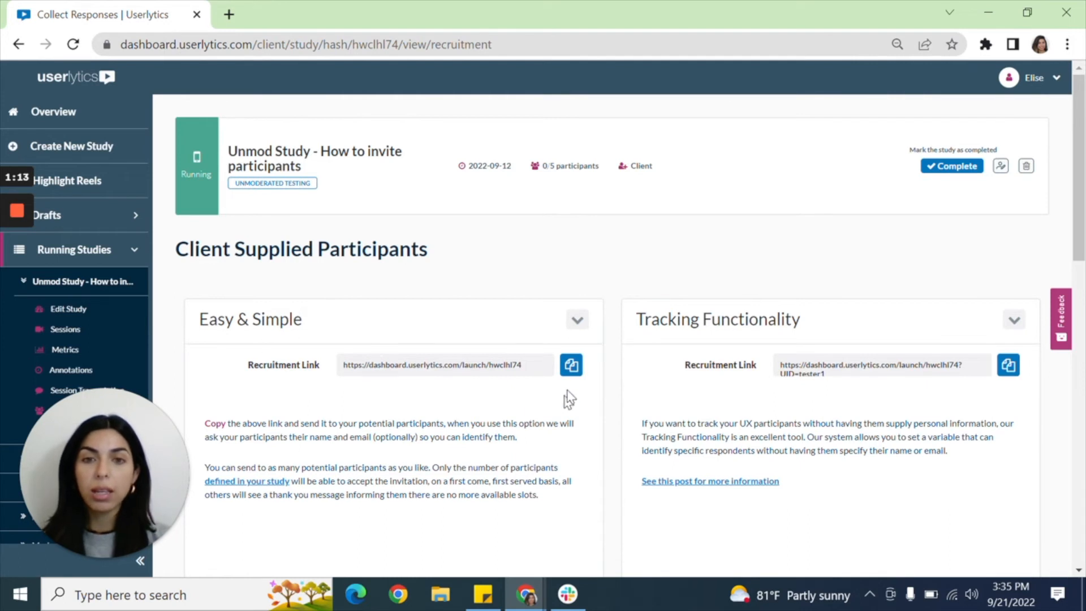
mouse_move(571, 365)
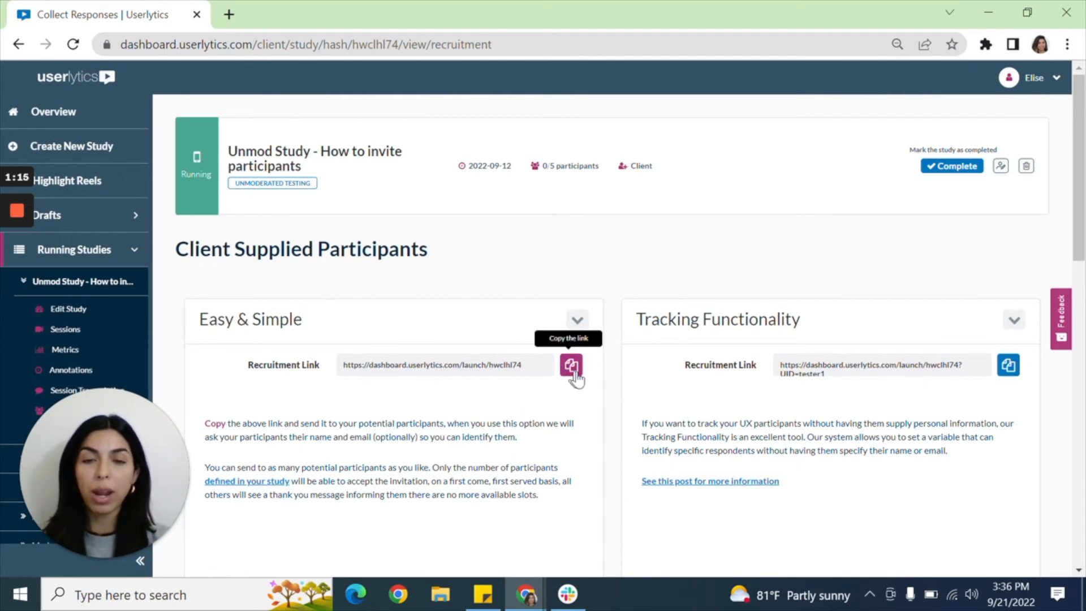
Step: Copy the Easy & Simple Recruitment Link with its copy button
left_click(570, 365)
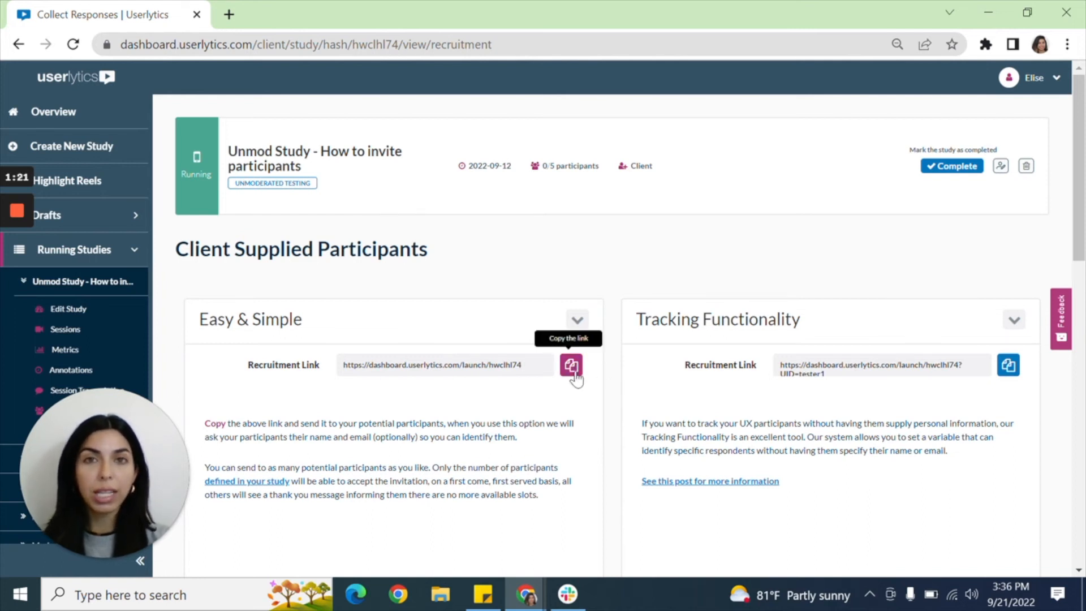
mouse_move(604, 374)
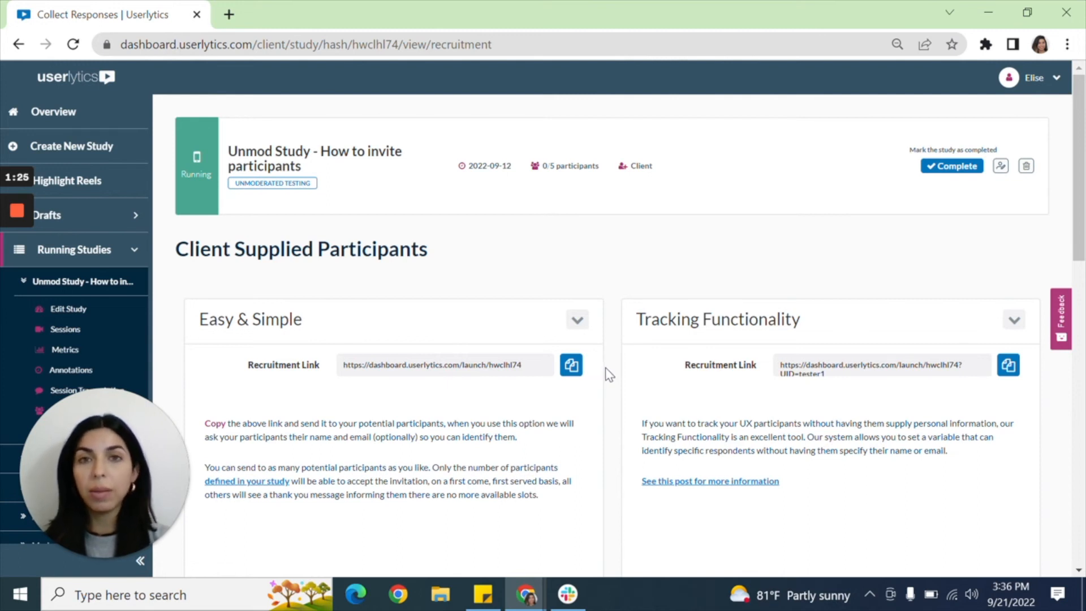
mouse_move(602, 348)
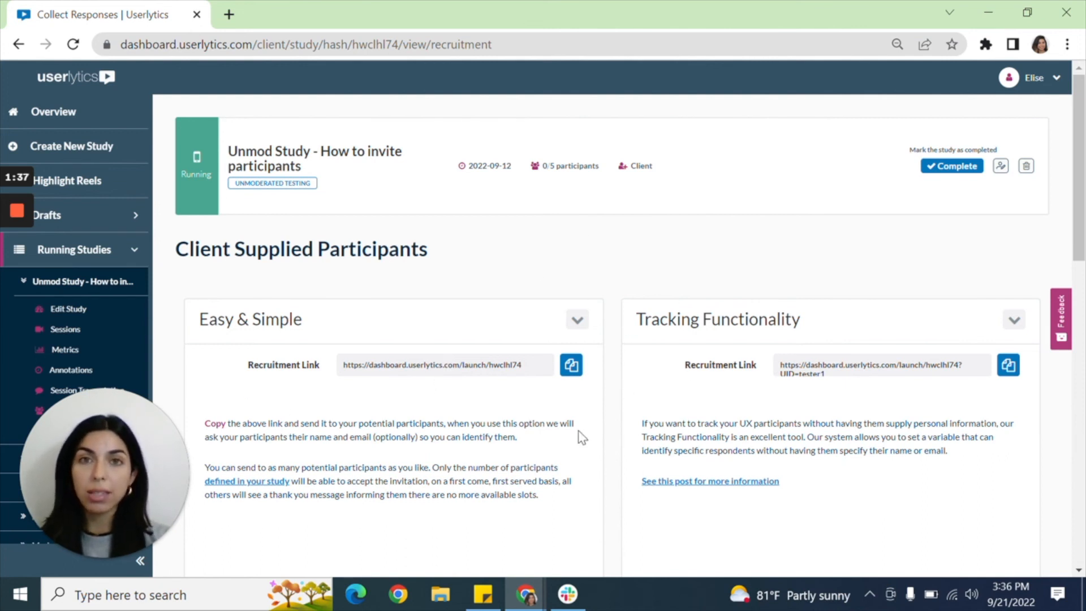
mouse_move(488, 272)
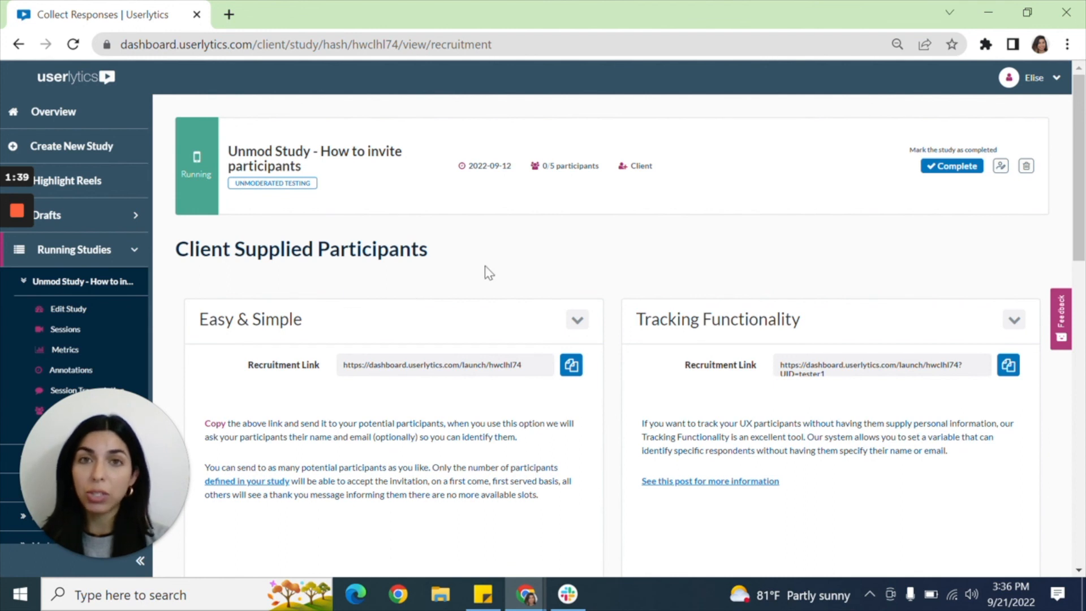
mouse_move(423, 535)
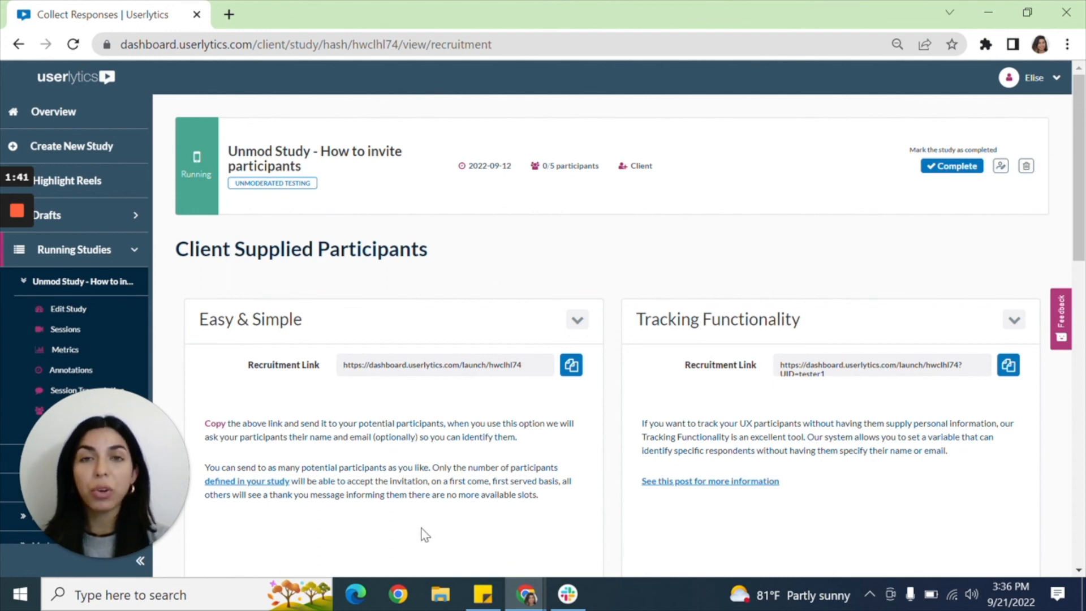